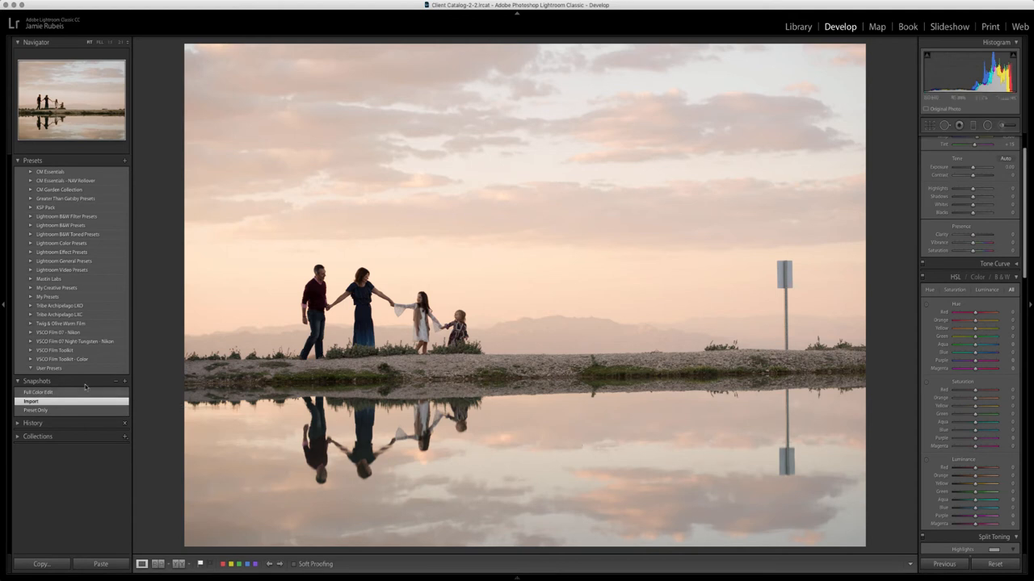
Step: Select the Preset Only snapshot to show the warmer, sign-free version
click(36, 411)
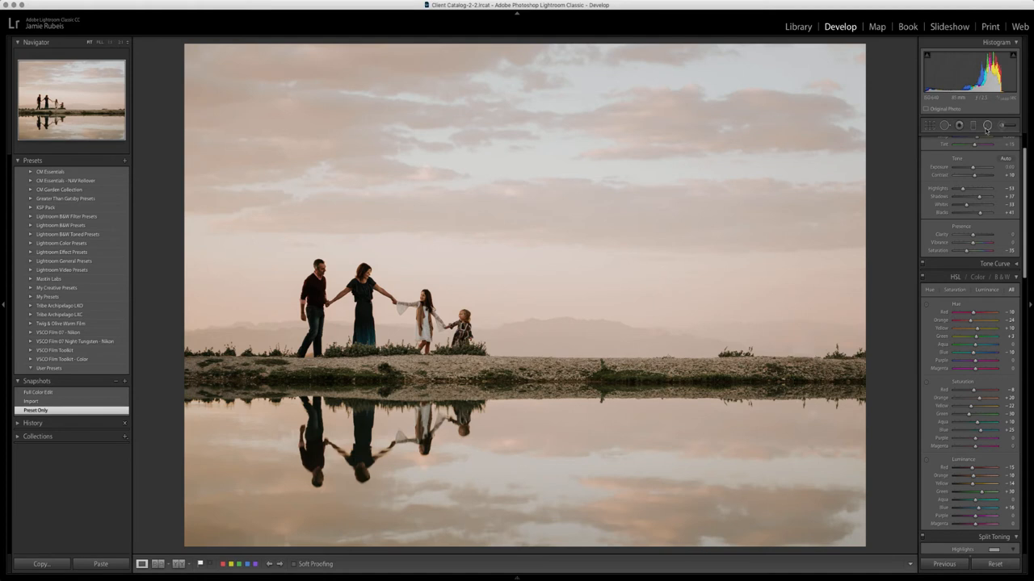
Step: Add a radial filter around the family and raise its exposure to about 1.33
click(988, 125)
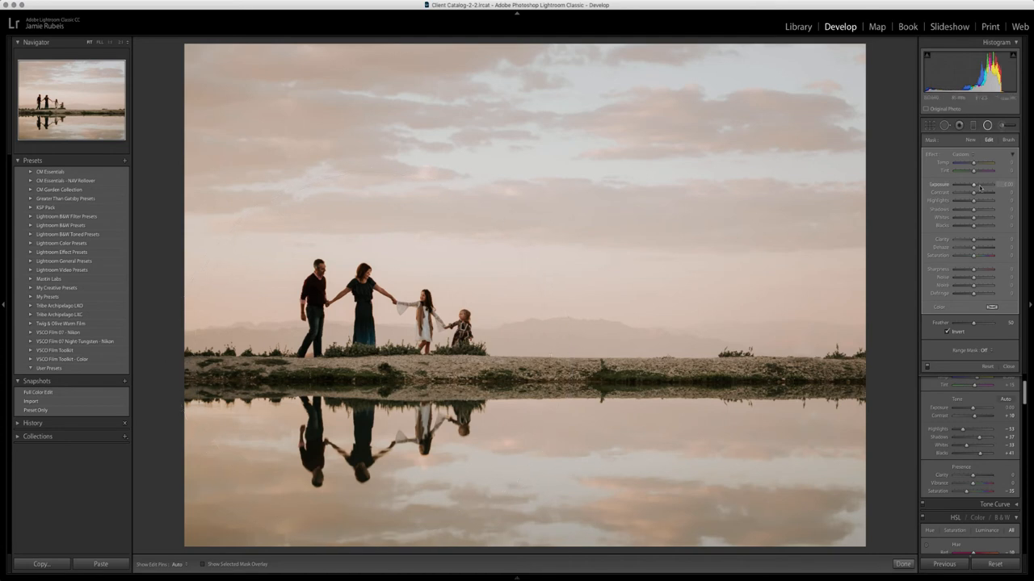
drag(965, 184, 981, 185)
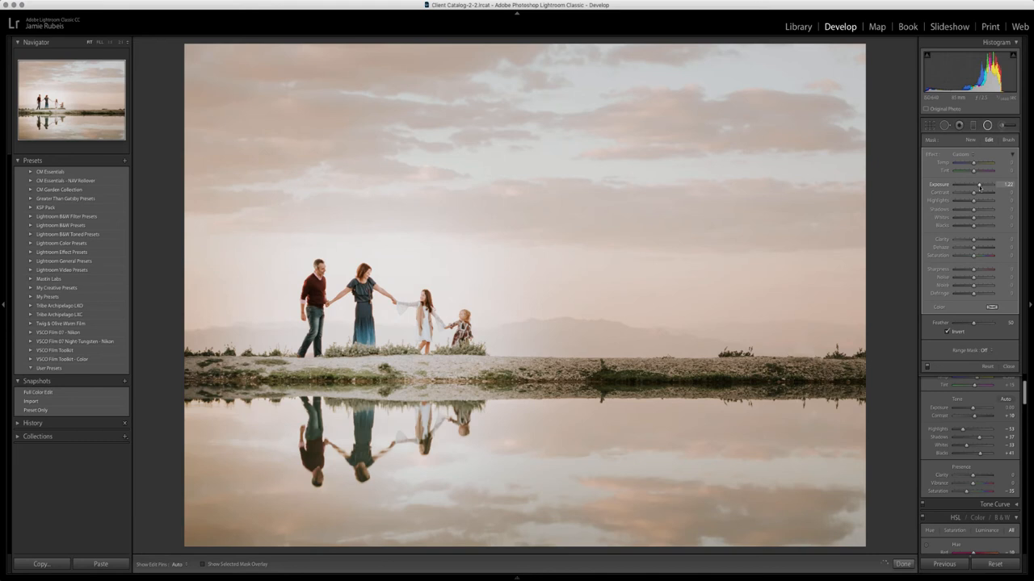
drag(977, 184, 973, 184)
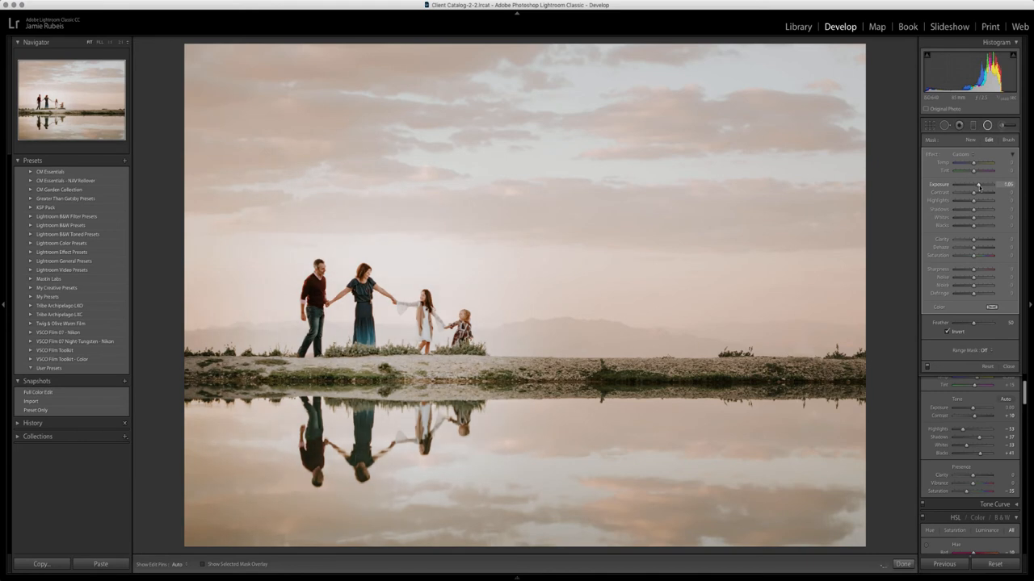
drag(973, 184, 981, 184)
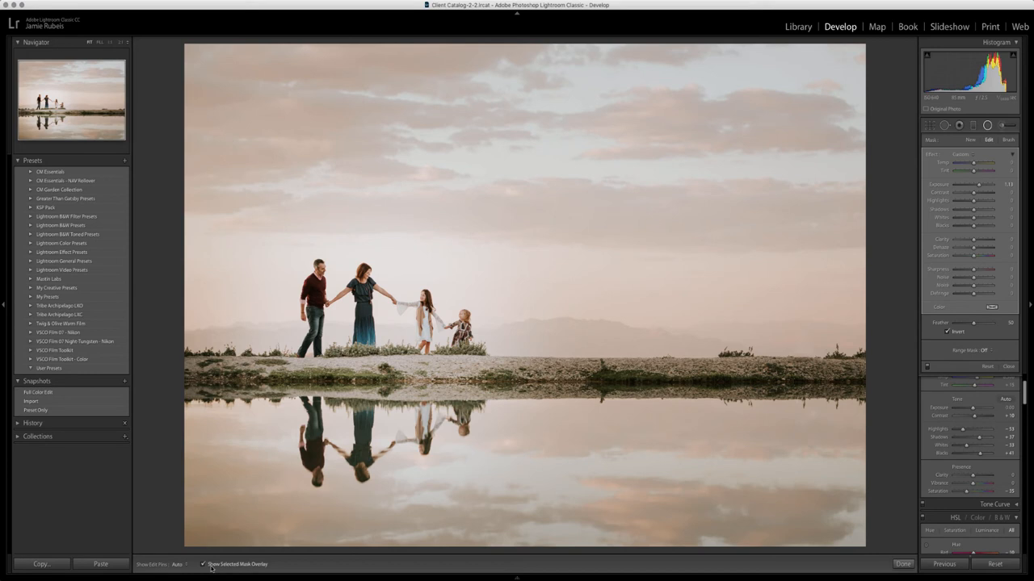
Step: Give the radial filter a Luminance range mask of 0 to 28, checking with the overlay
click(204, 564)
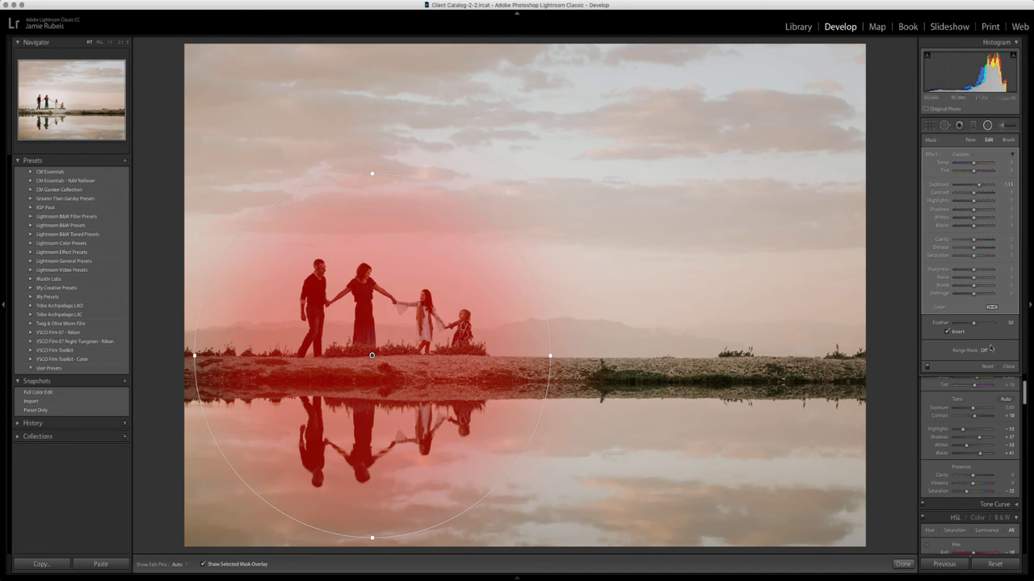
click(990, 349)
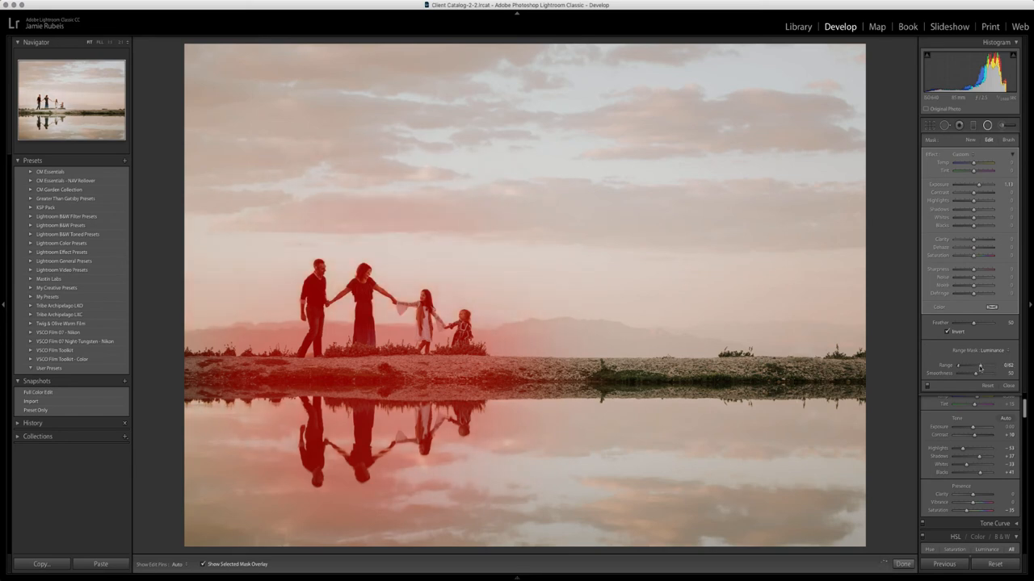
drag(983, 366, 970, 366)
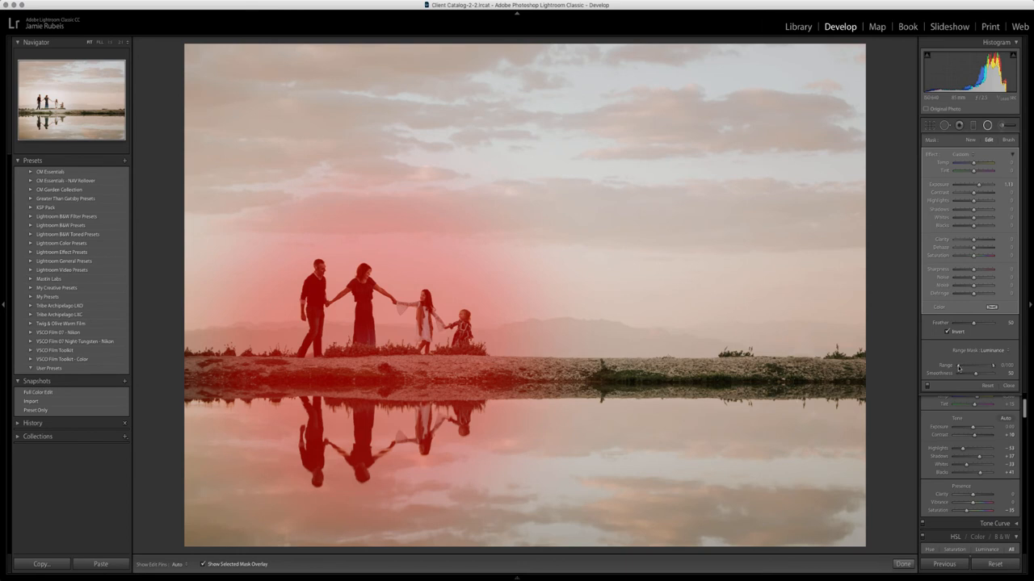
drag(957, 365, 973, 365)
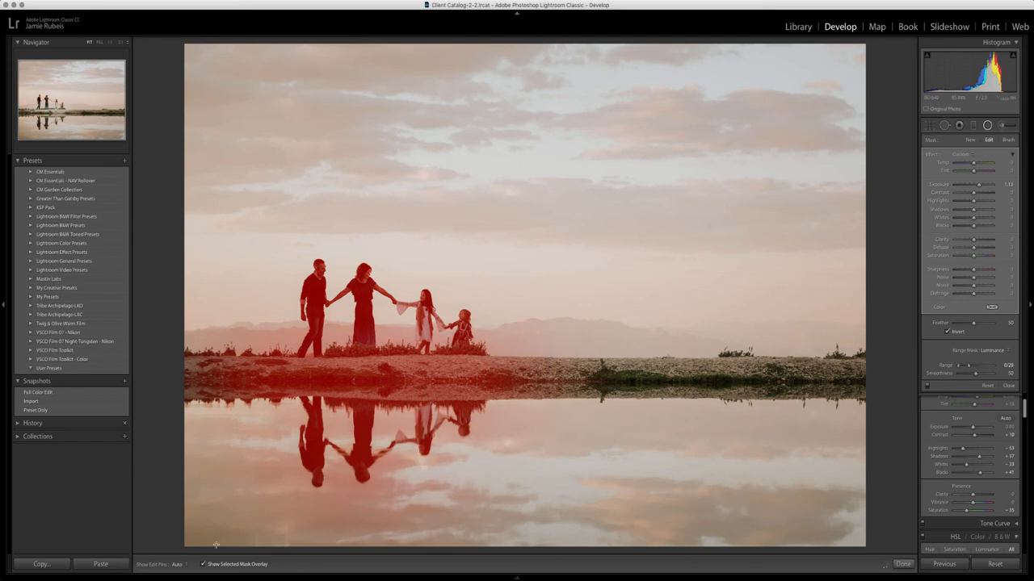
click(204, 565)
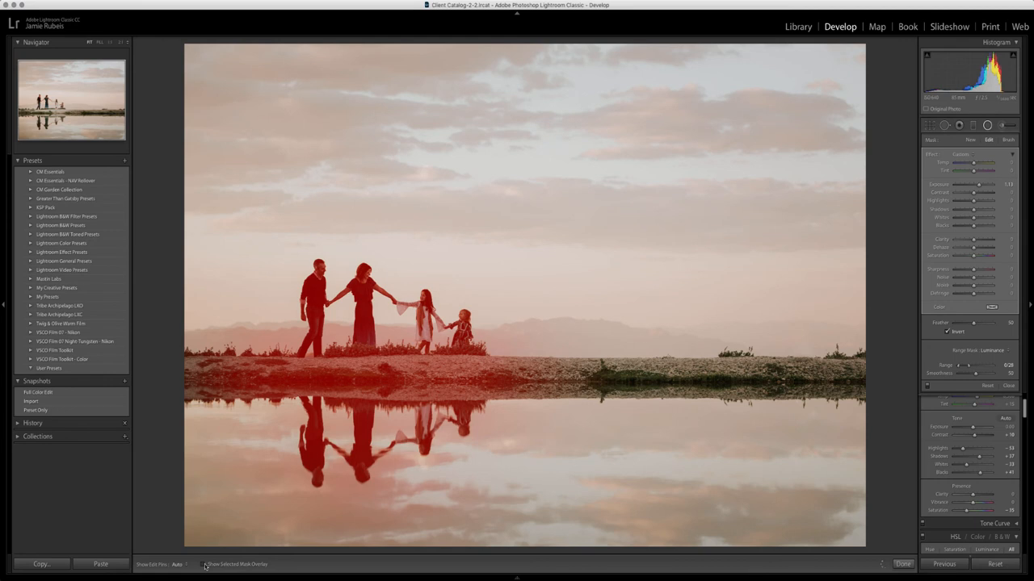
Step: Add a graduated filter across the sky with Highlights -64 and Saturation 31
click(205, 565)
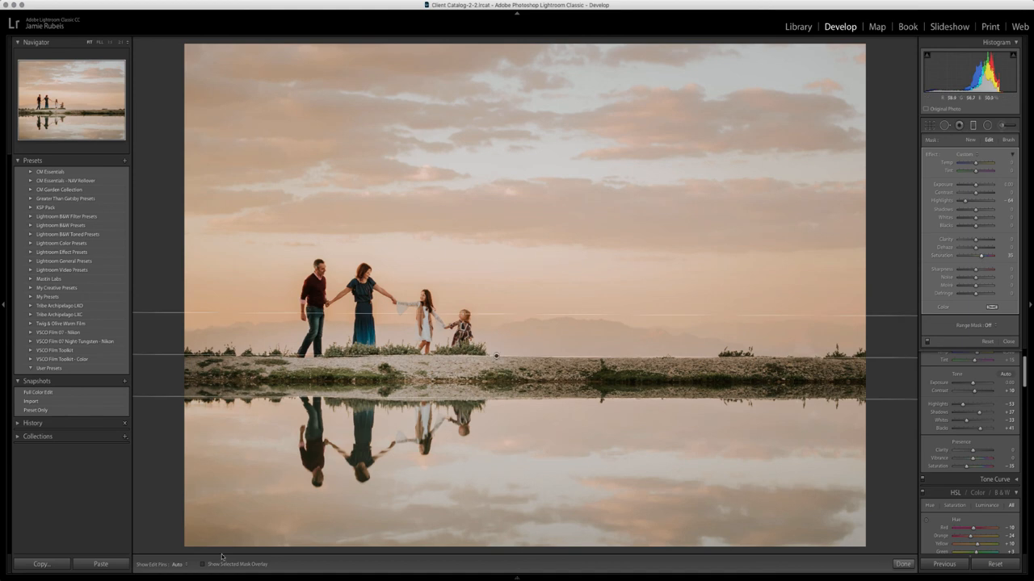
Step: Limit the sky filter with a Luminance range mask starting around 47
click(203, 563)
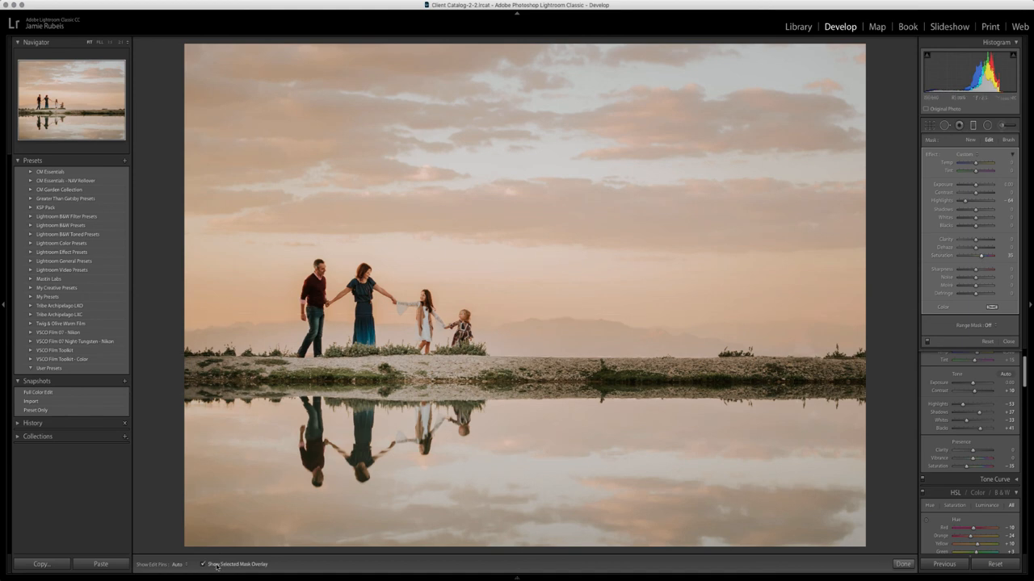
click(203, 565)
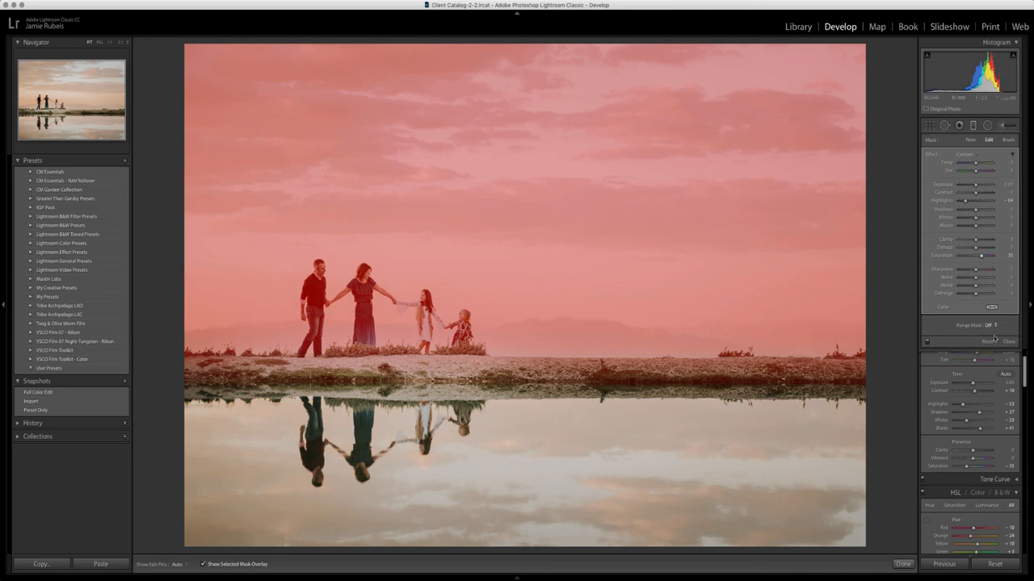
click(987, 324)
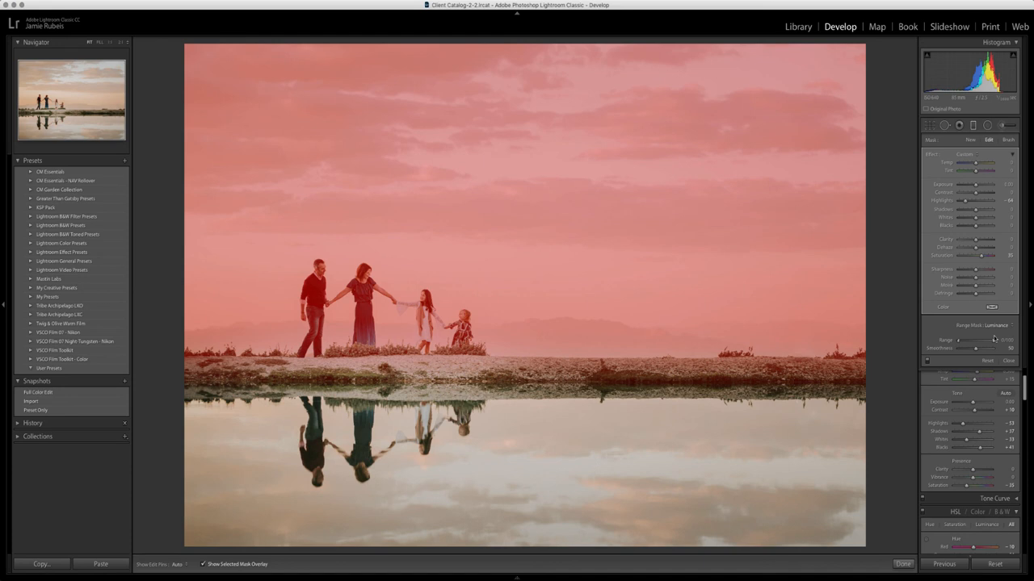
drag(969, 340, 993, 340)
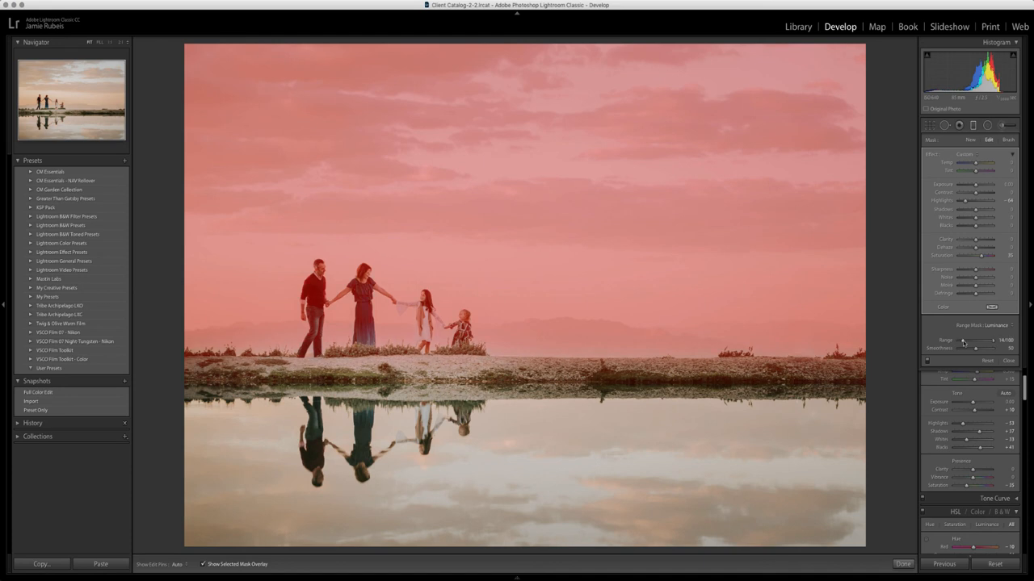
drag(962, 340, 968, 340)
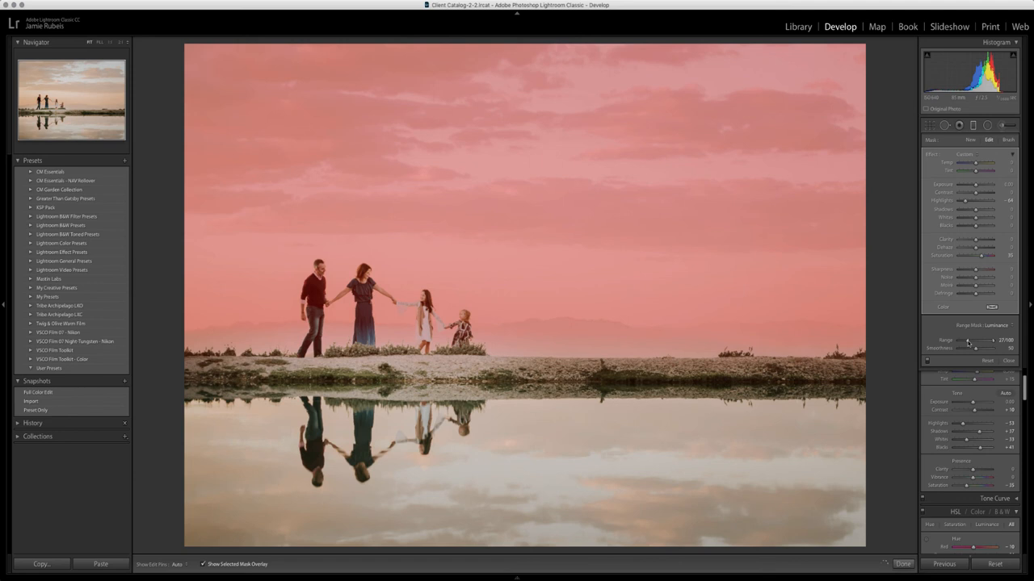
drag(967, 341, 975, 341)
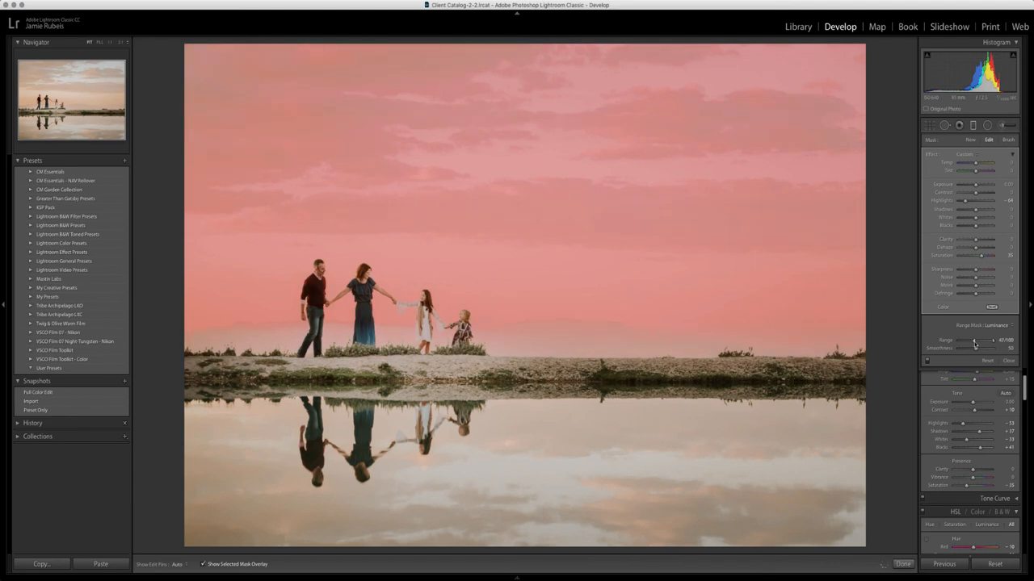
drag(975, 341, 972, 341)
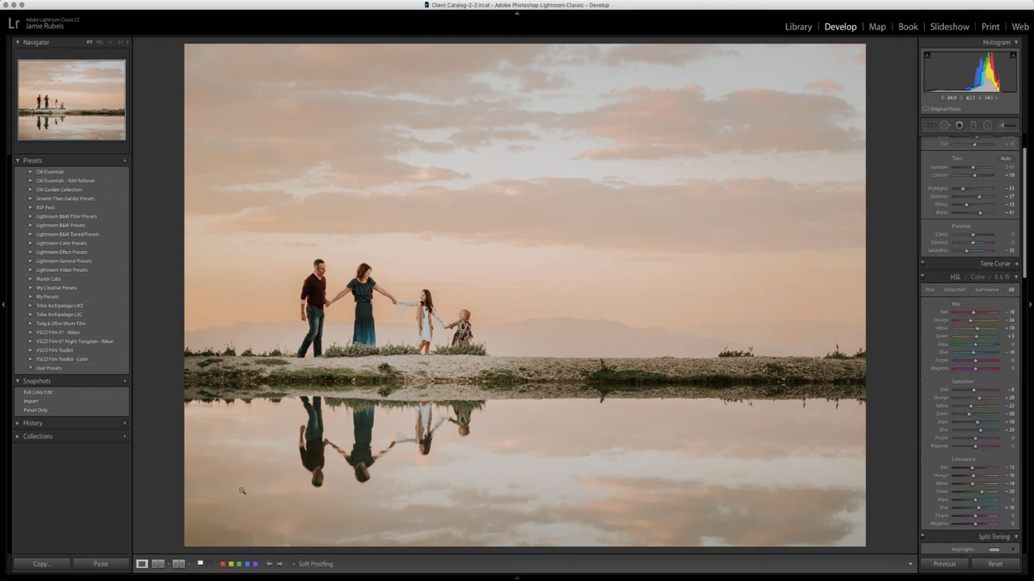
Step: Show the Before/After side-by-side comparison
click(179, 564)
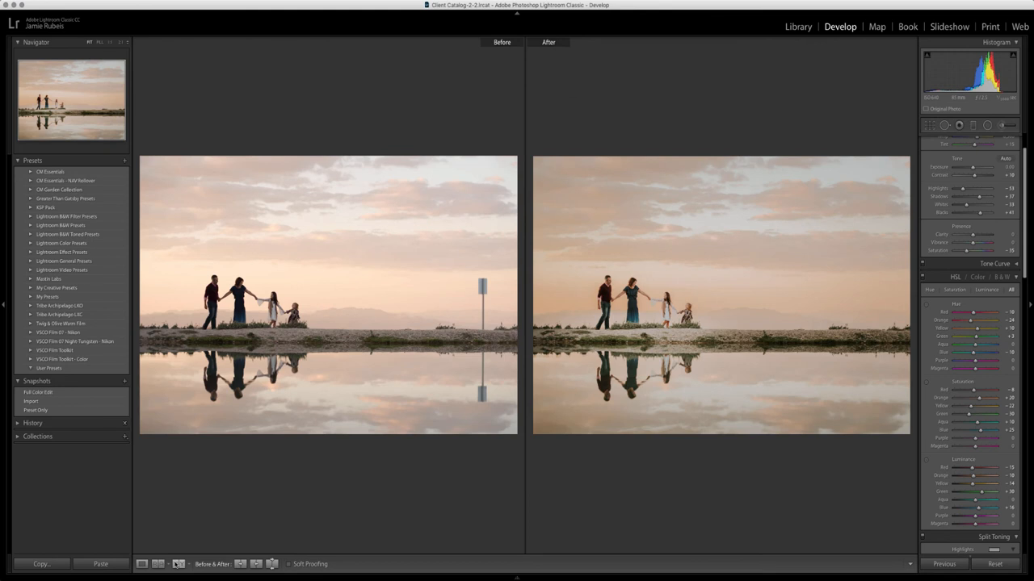
mouse_move(179, 564)
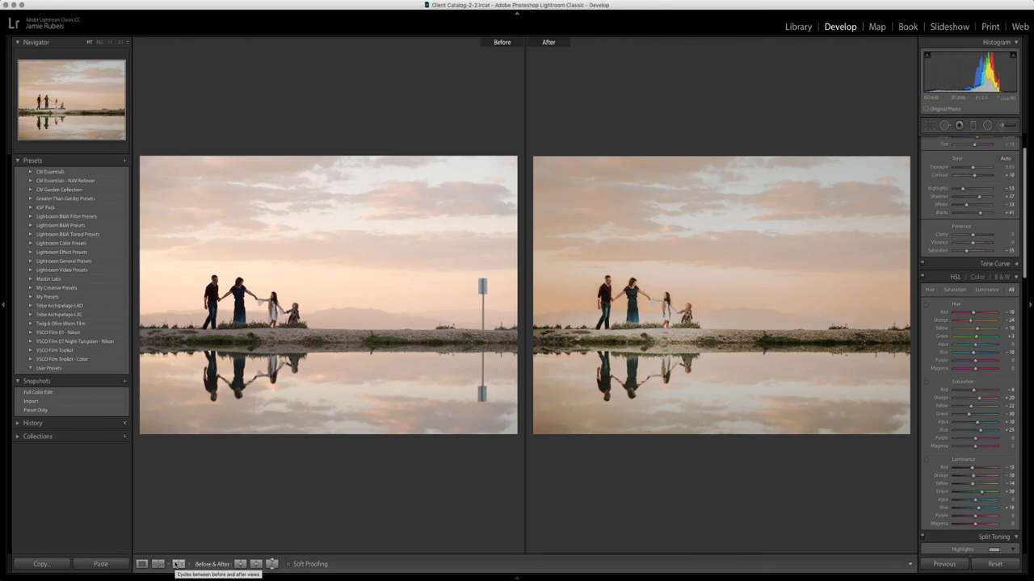